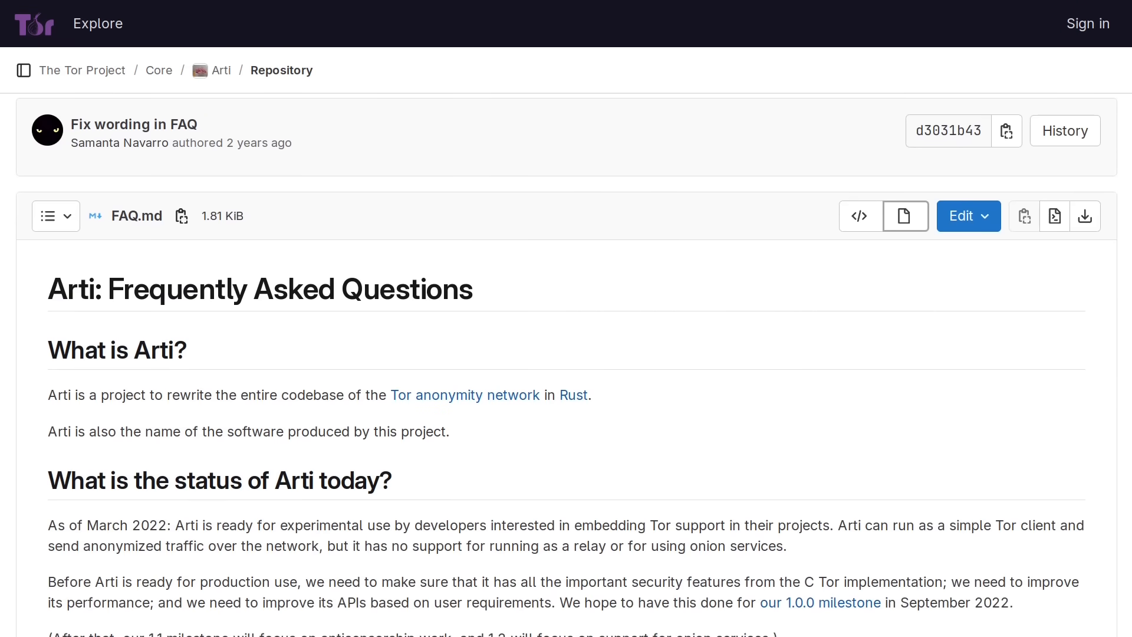
Browse from examples to axum/axum-hello-world in the Arti repo and open its src folder.
scroll("down", 3)
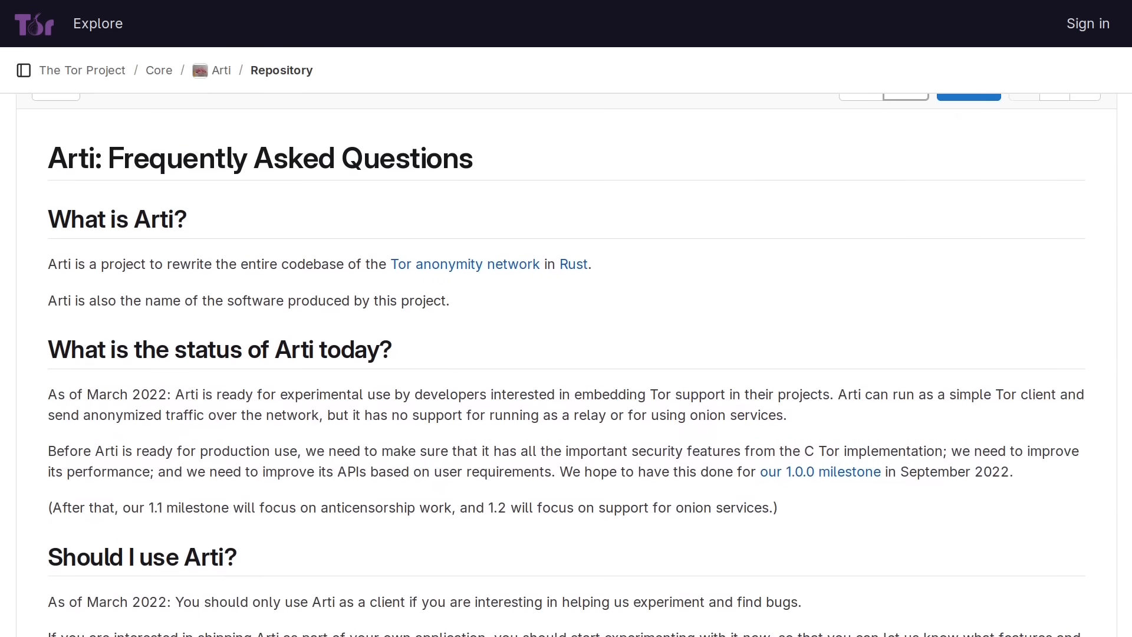
scroll("down", 3)
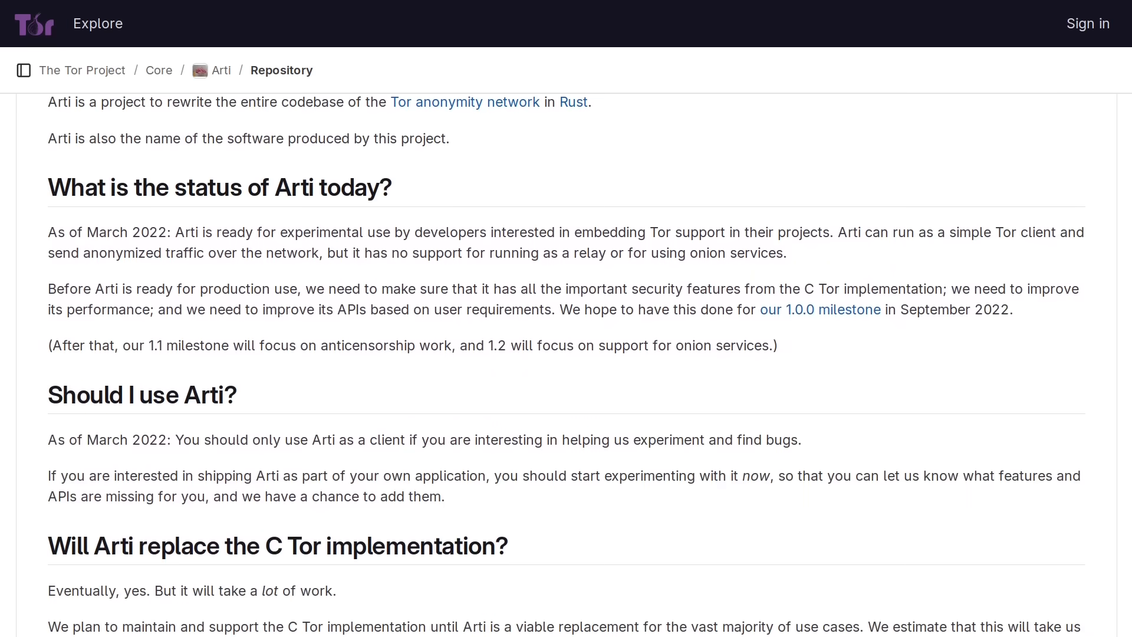
scroll("down", 3)
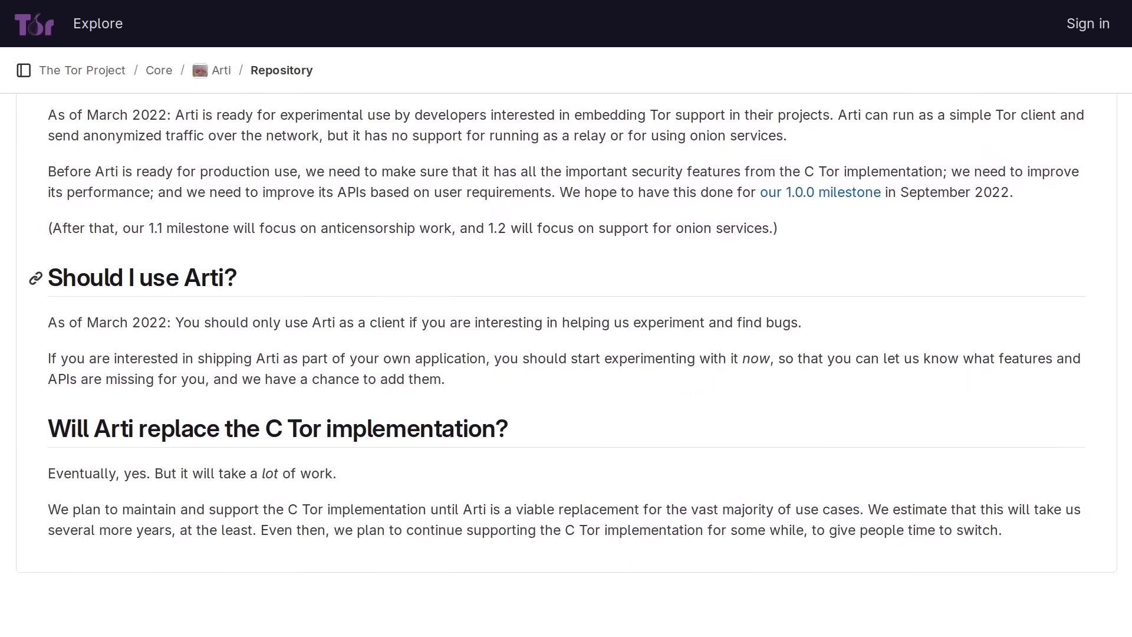
scroll("down", 3)
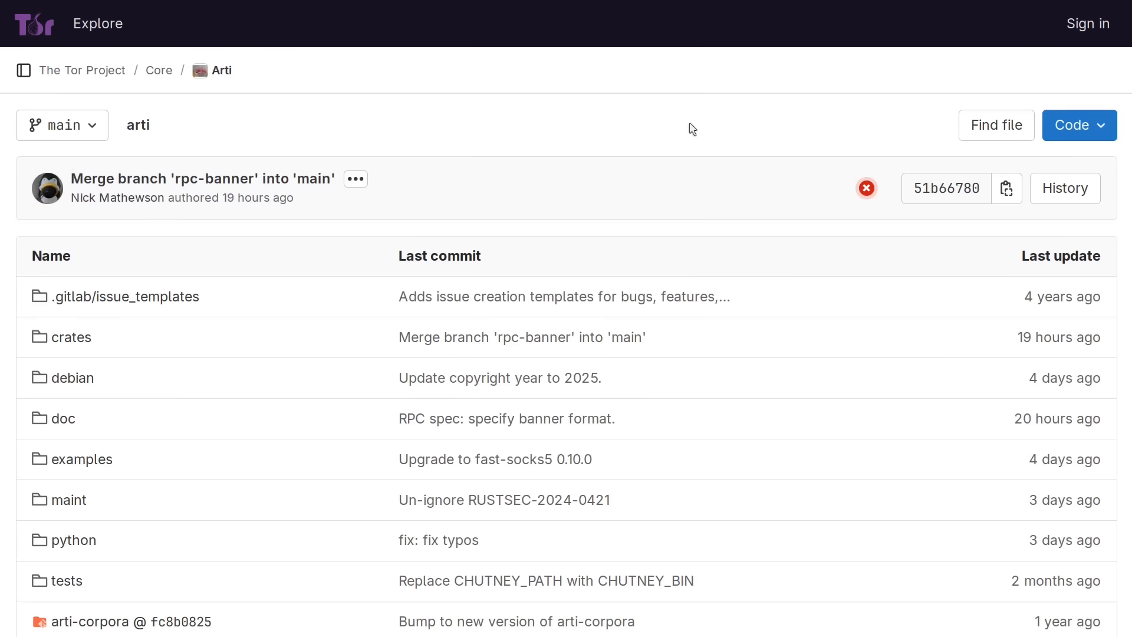
mouse_move(81, 460)
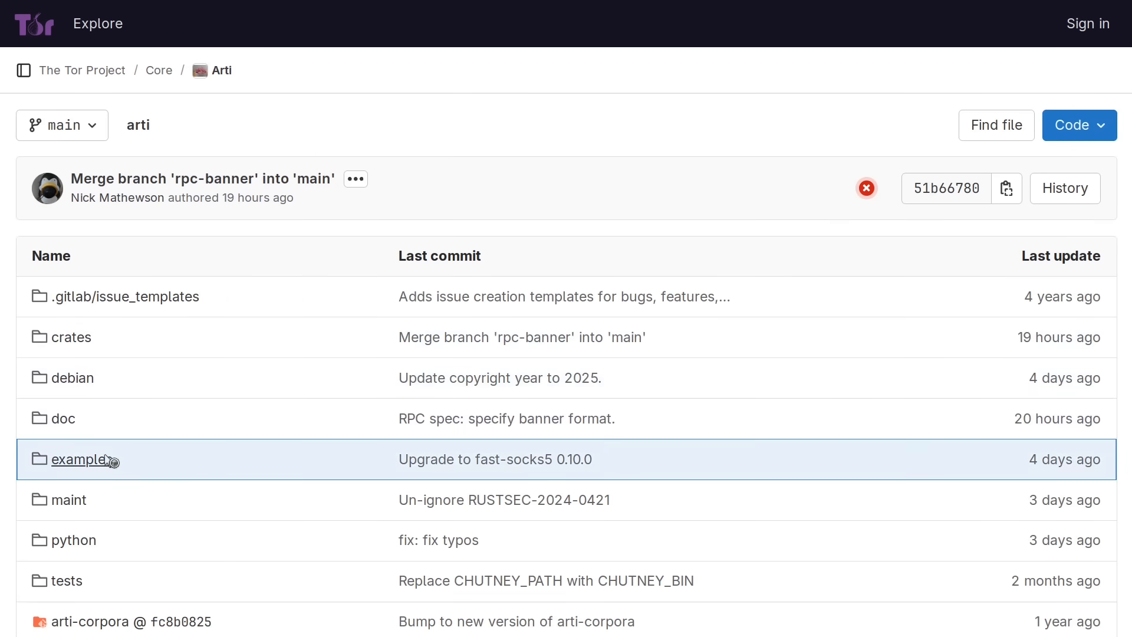
left_click(80, 459)
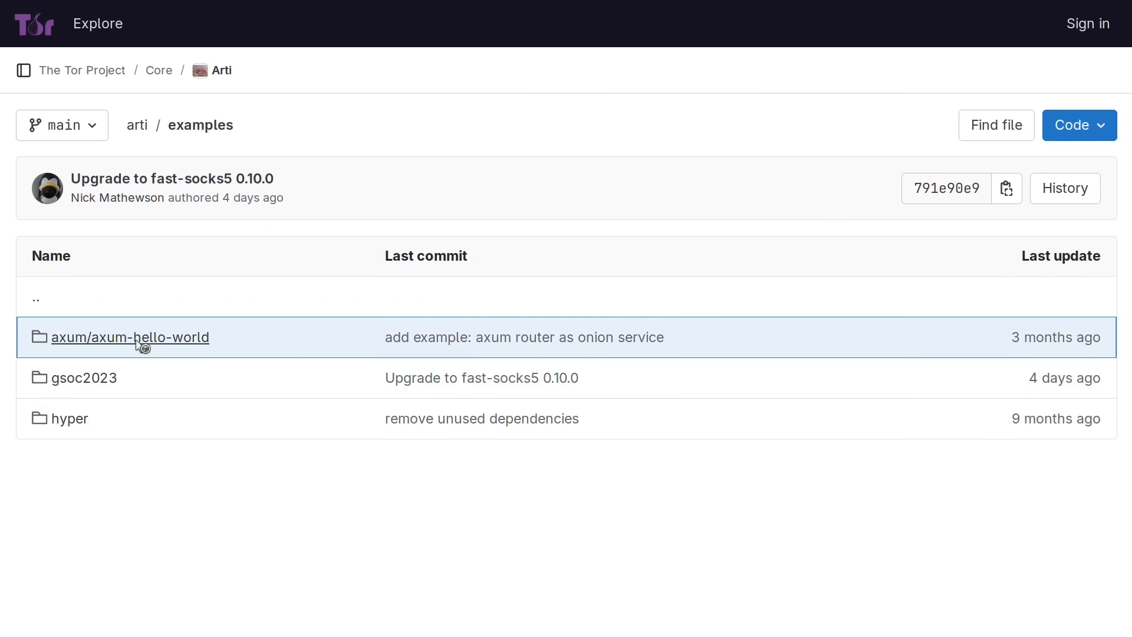
left_click(130, 336)
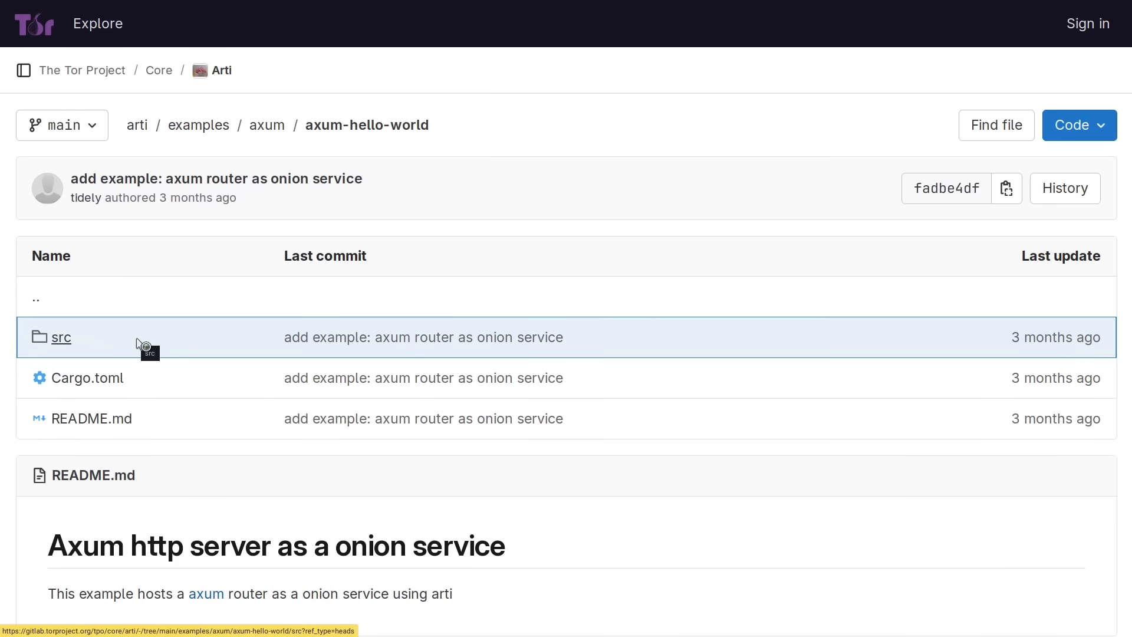
scroll("down", 3)
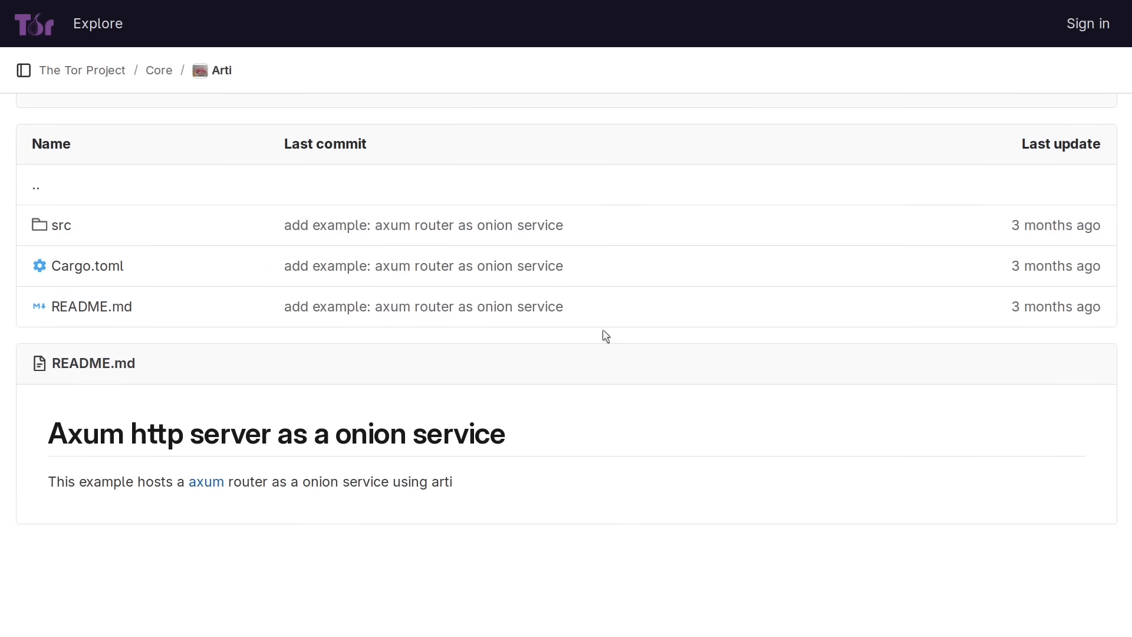
left_click(61, 225)
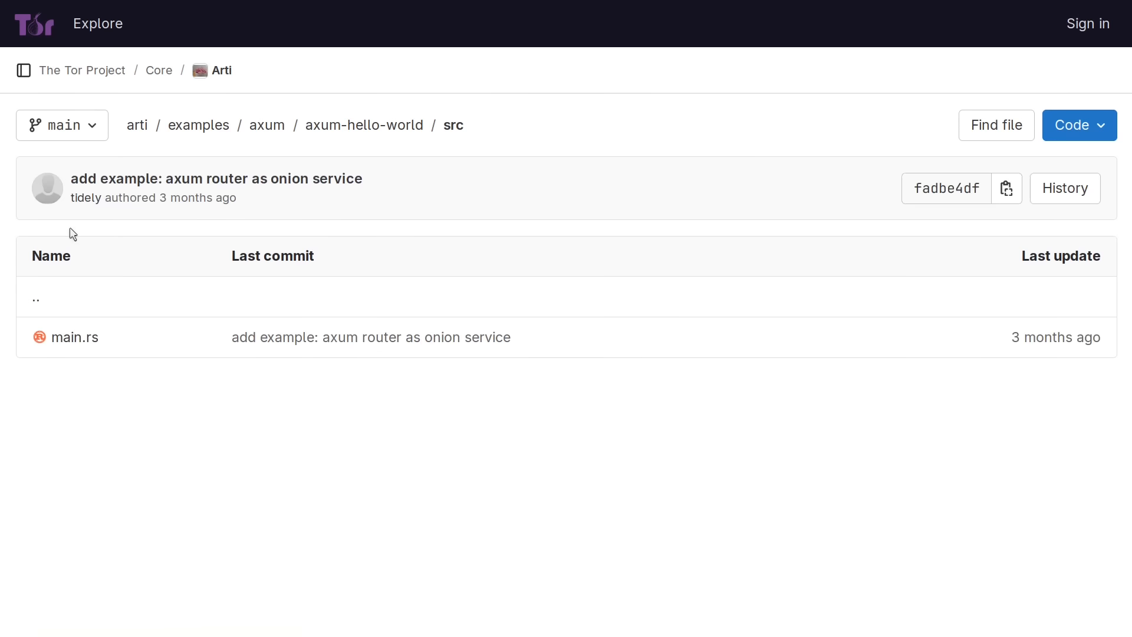
left_click(74, 337)
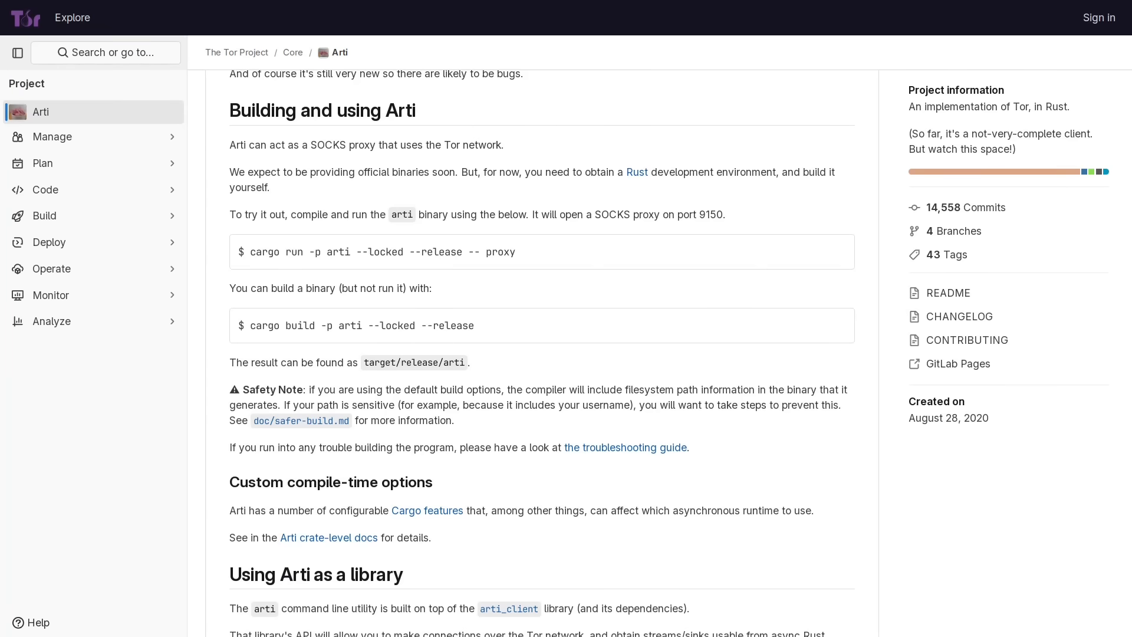
mouse_move(837, 252)
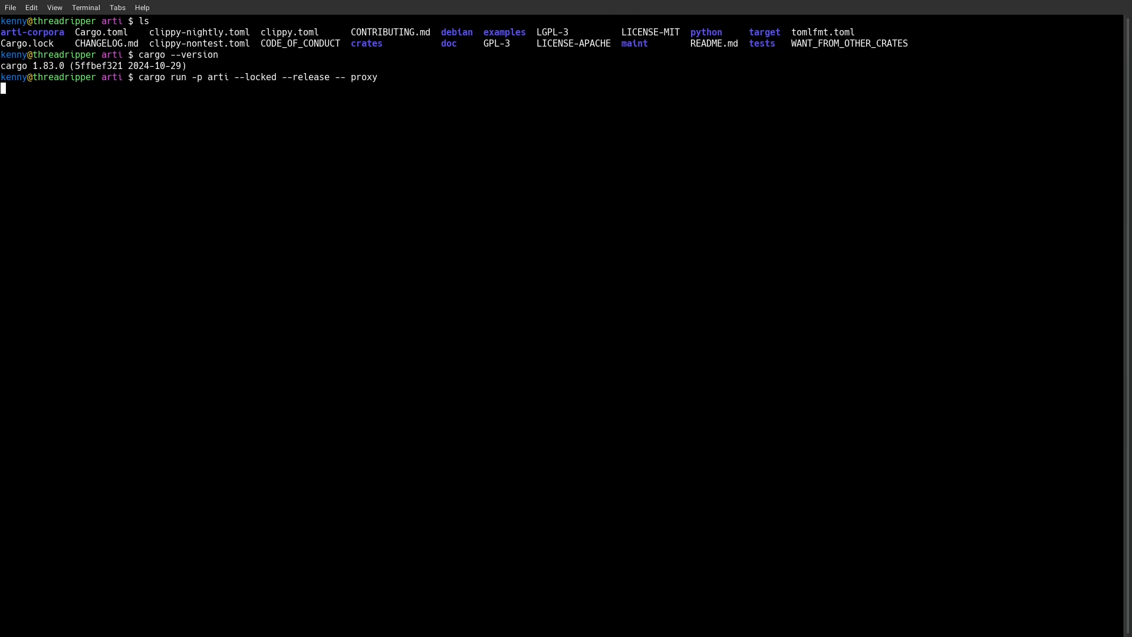
Run 'cargo run -p arti --locked --release -- proxy' and watch Arti's log output.
key("Return")
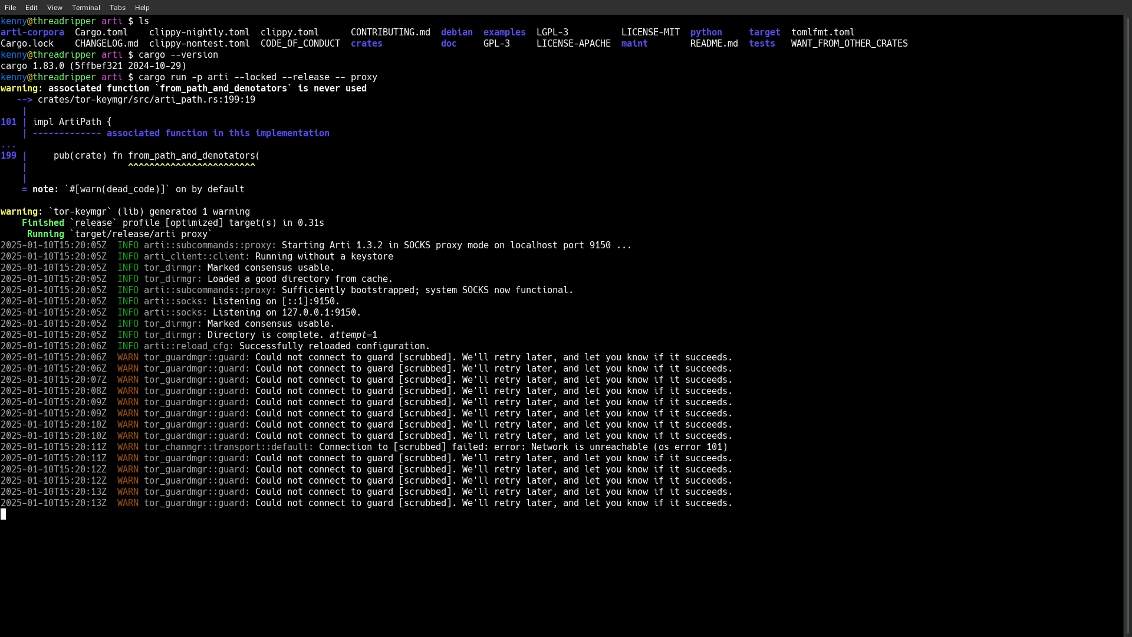
scroll("down", 3)
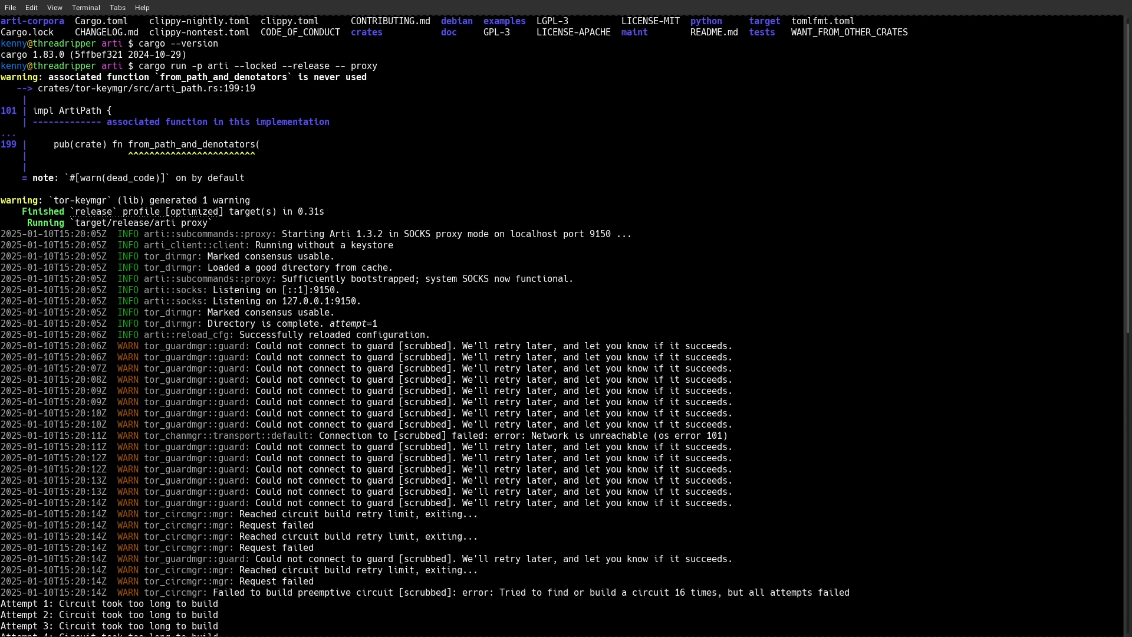
double_click(306, 301)
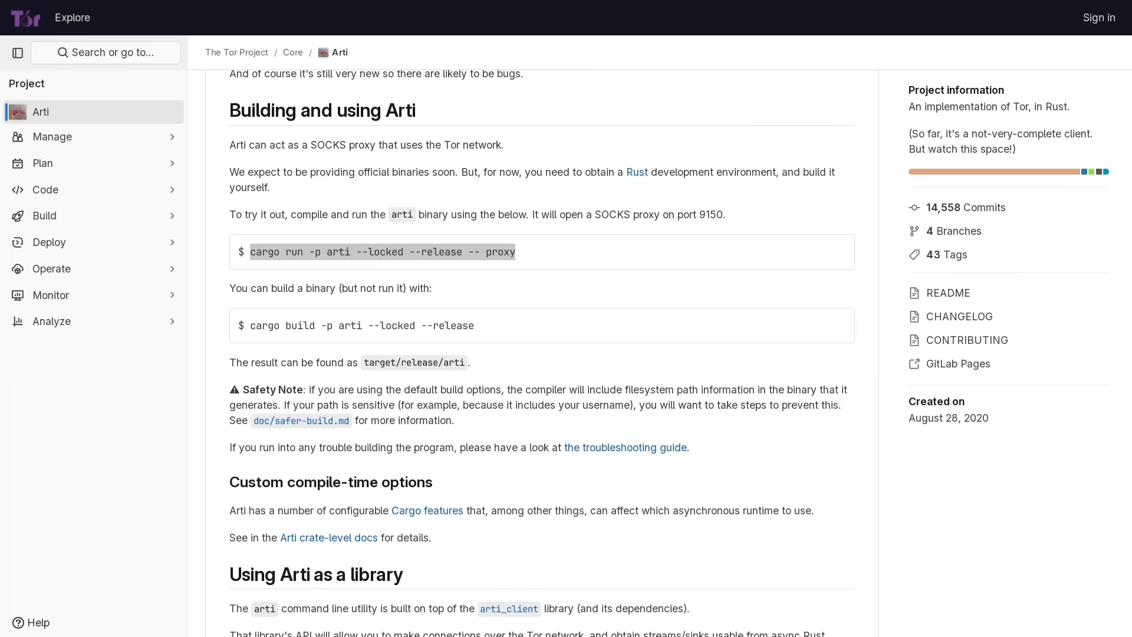
scroll("down", 3)
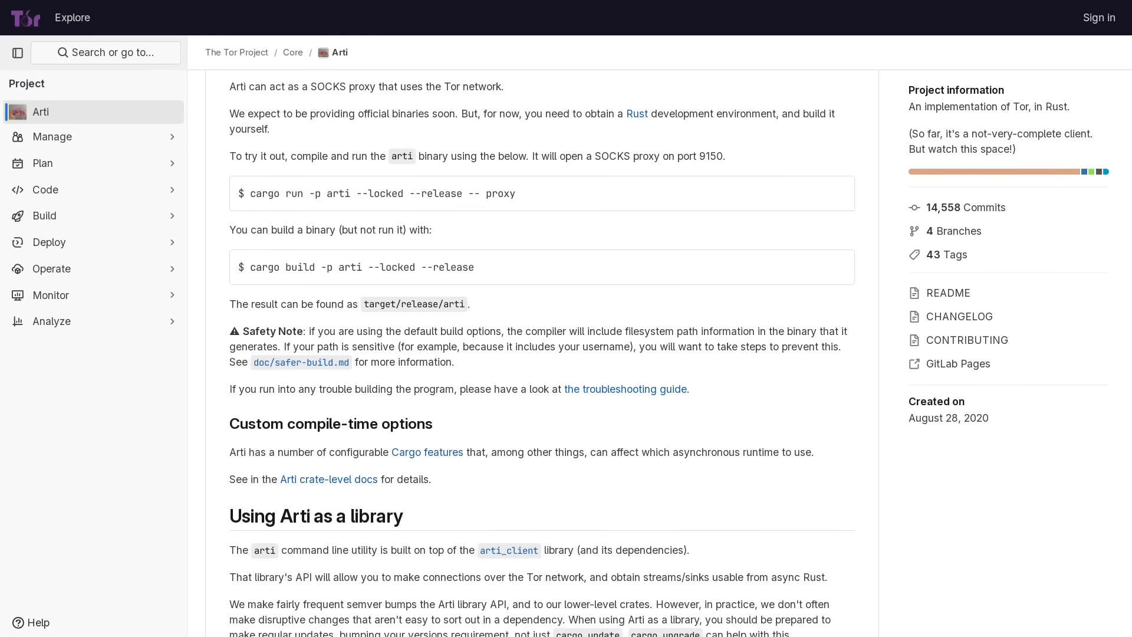
scroll("down", 3)
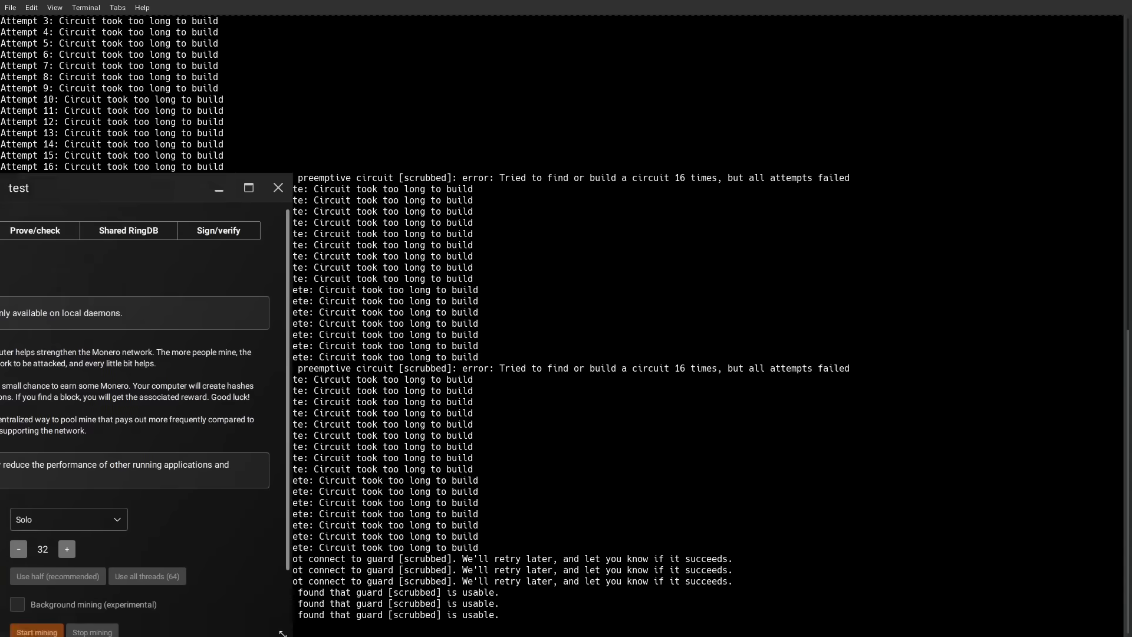
Maximize the Monero GUI wallet window showing the Advanced > Mining page.
left_click(249, 187)
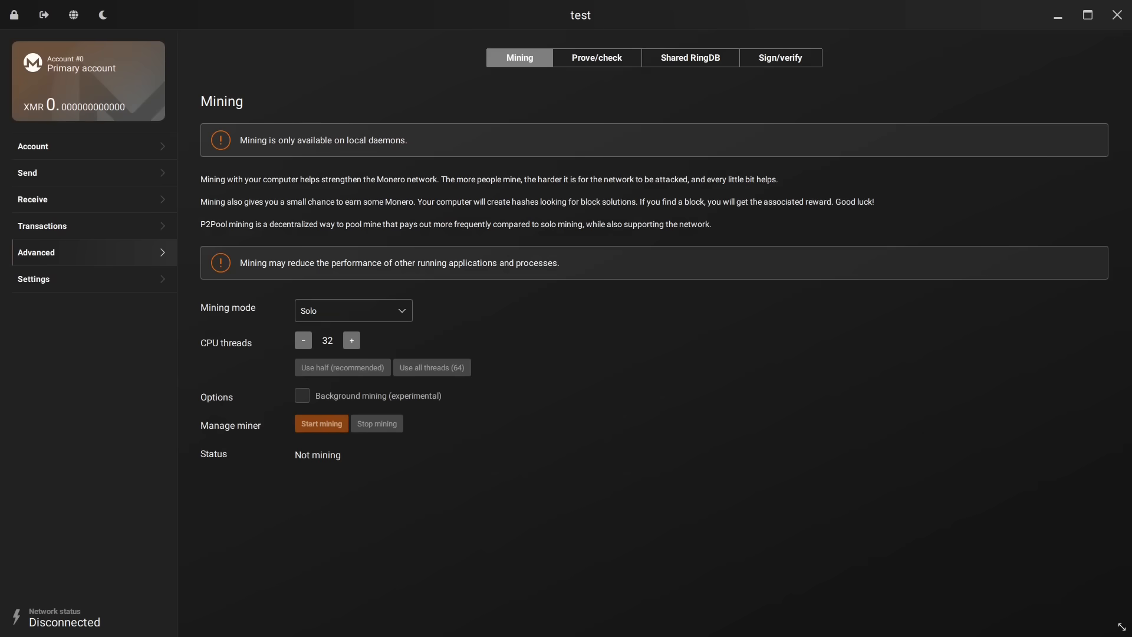
left_click(33, 279)
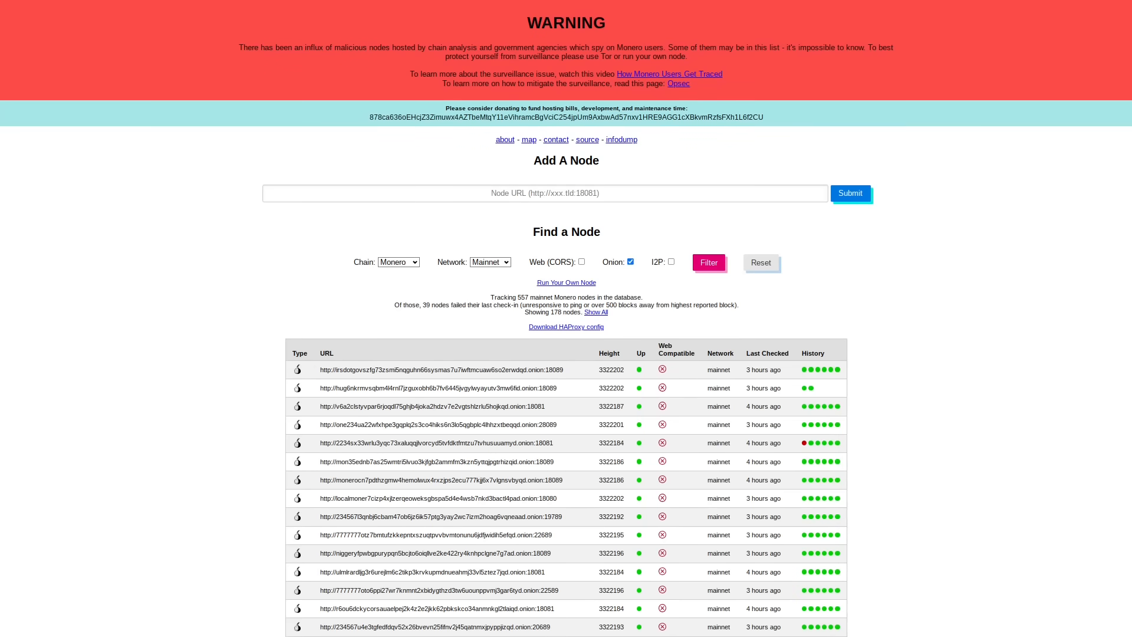
Zoom in on the monero.fail node list and select the first onion node's URL.
key("ctrl+plus")
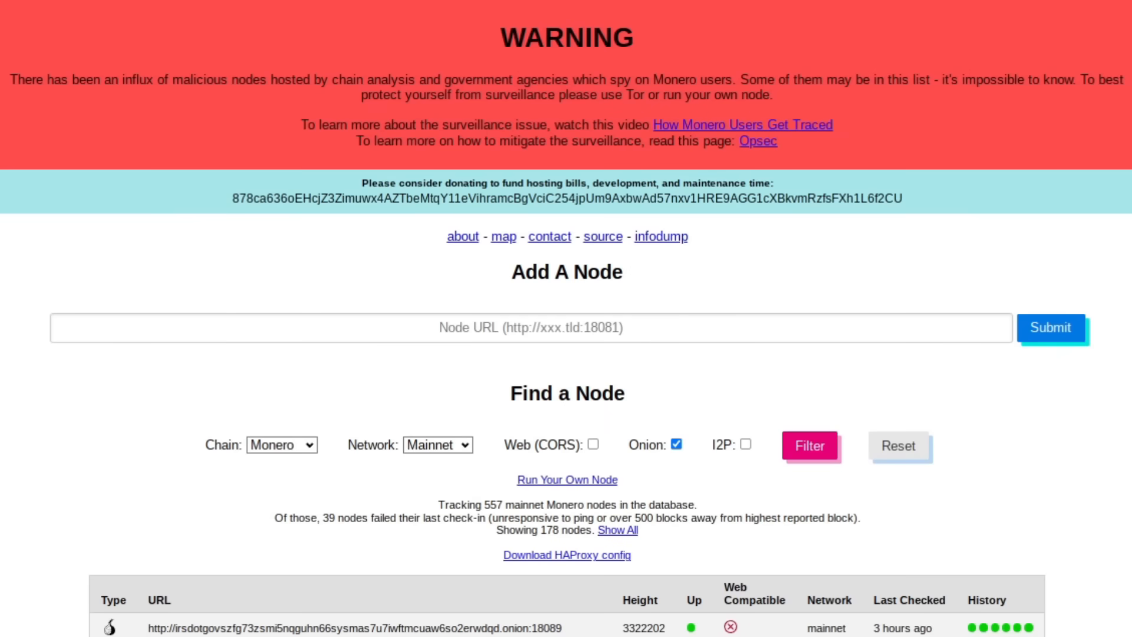
scroll("down", 3)
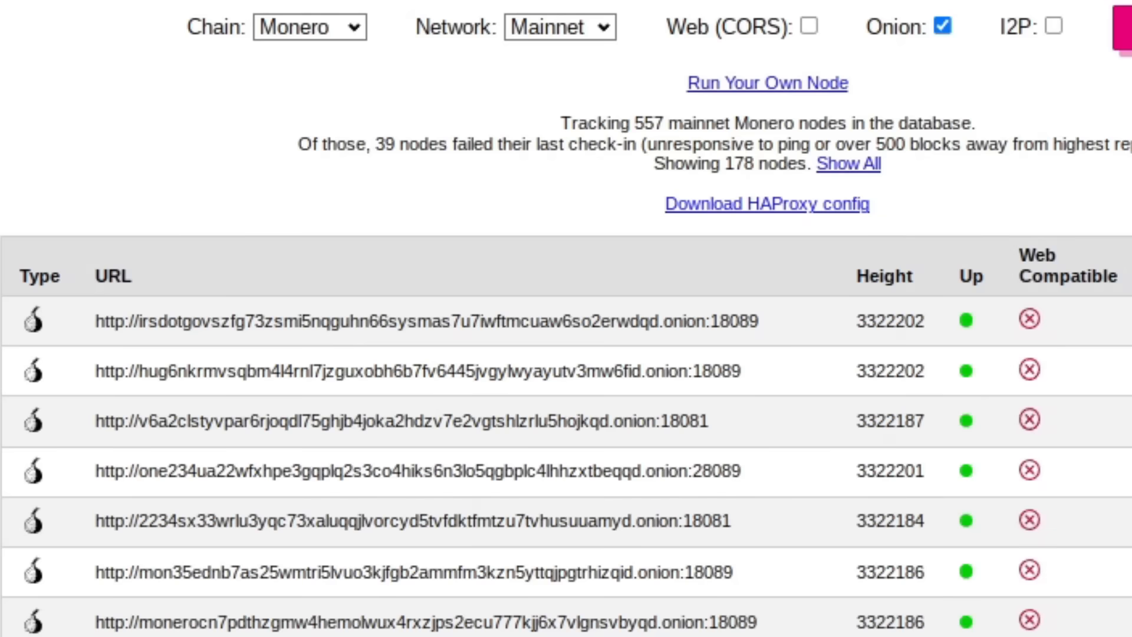
double_click(425, 319)
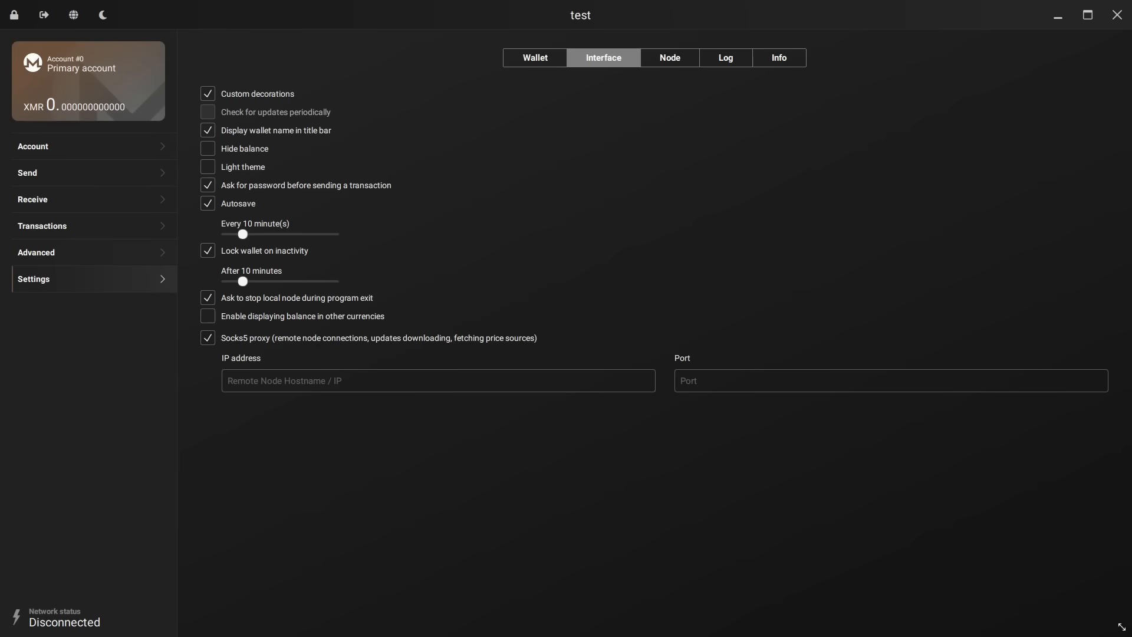
Edit the saved onion remote node, confirm port 18089, and select it.
left_click(668, 57)
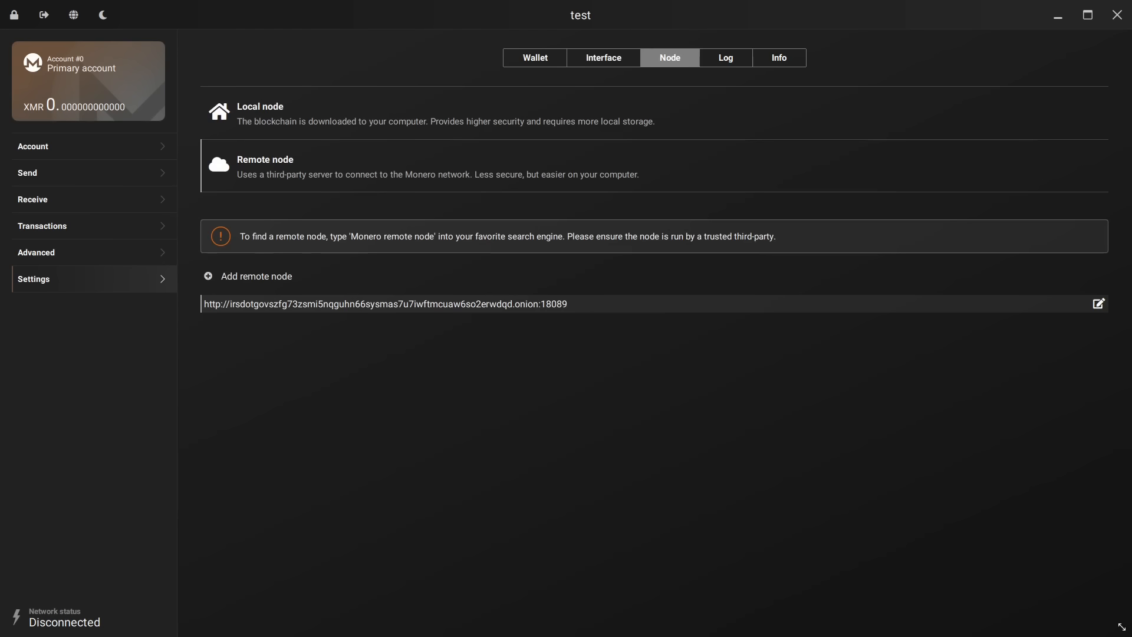
left_click(1097, 303)
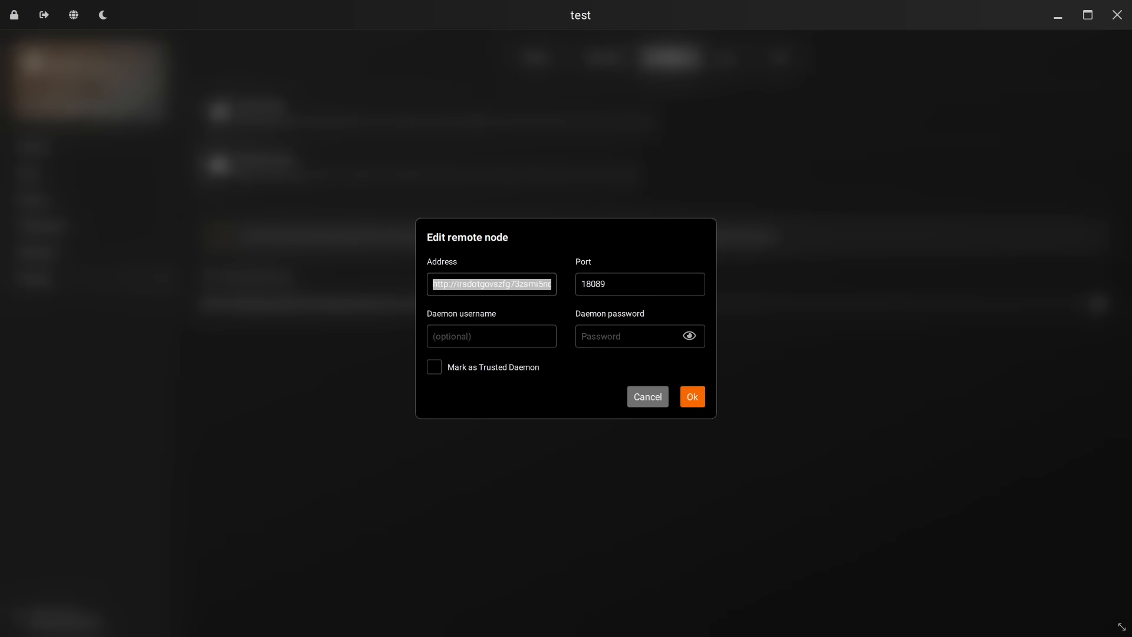
left_click(691, 397)
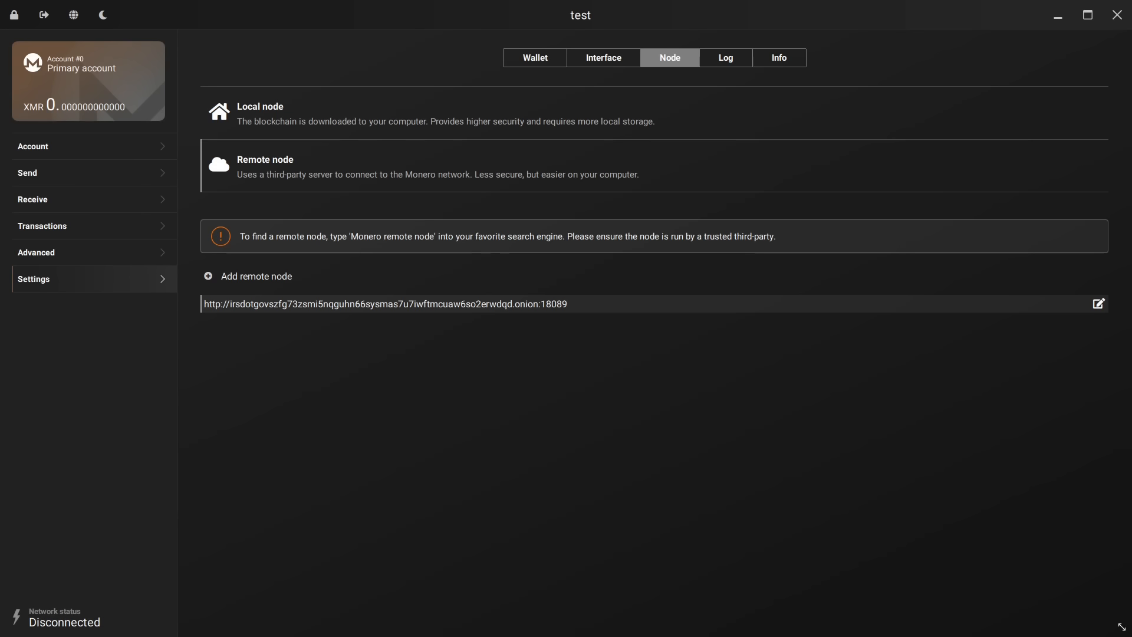
left_click(602, 57)
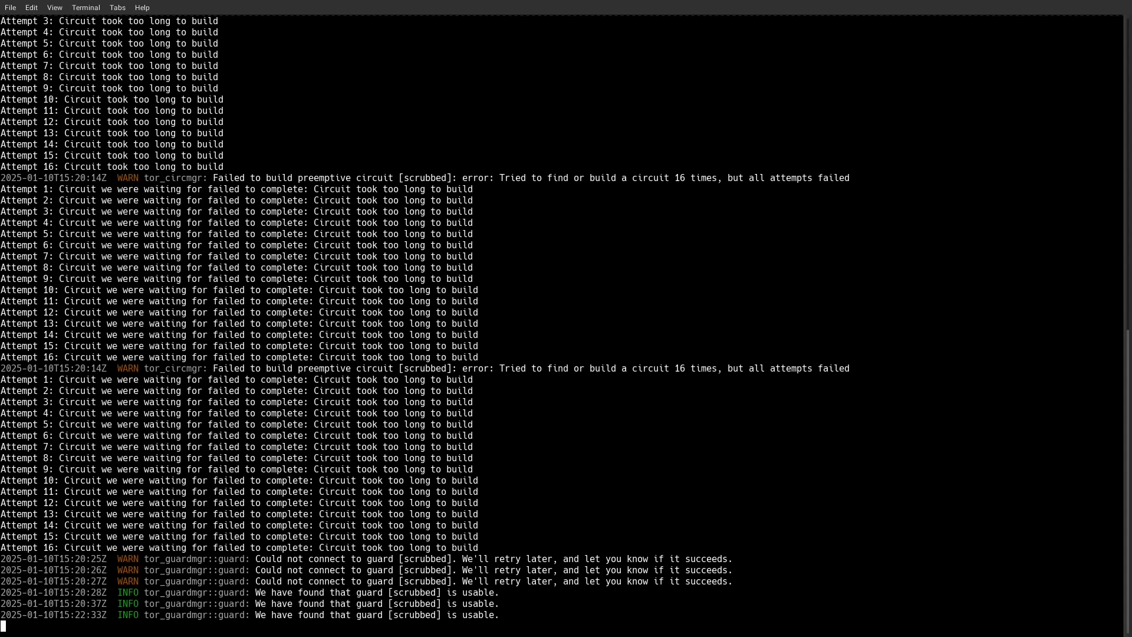
Select the 'Listening on 127.0.0.1:9150' address in Arti's terminal log.
scroll("up", 3)
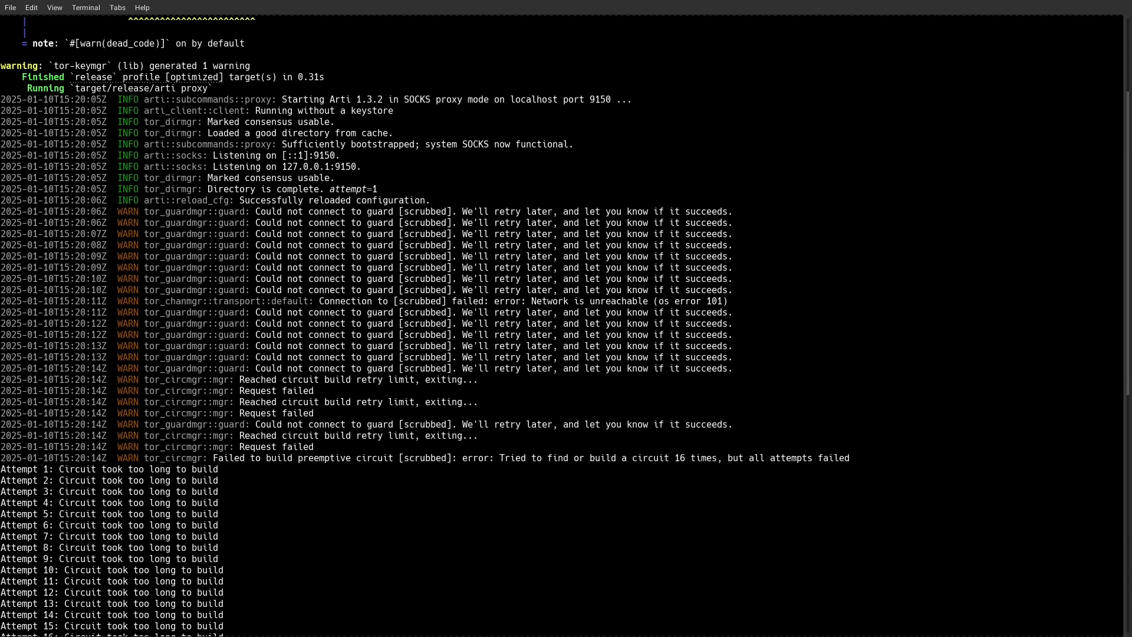
double_click(318, 167)
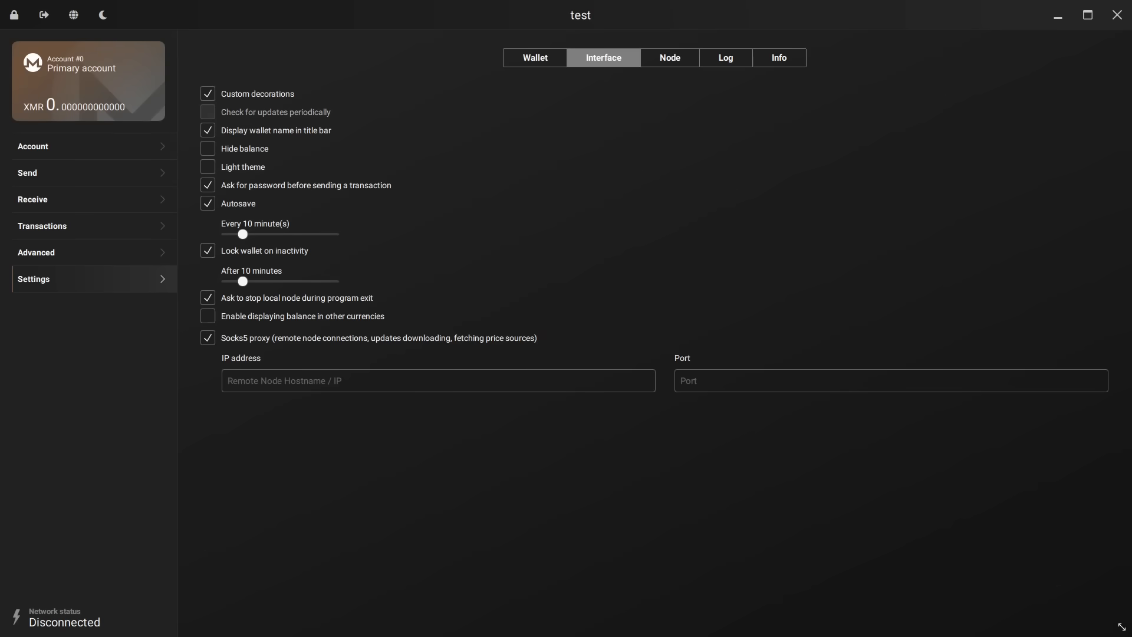
Paste 127.0.0.1:9150 into the wallet's Socks5 proxy IP address field.
type("127.0.0.1:9150")
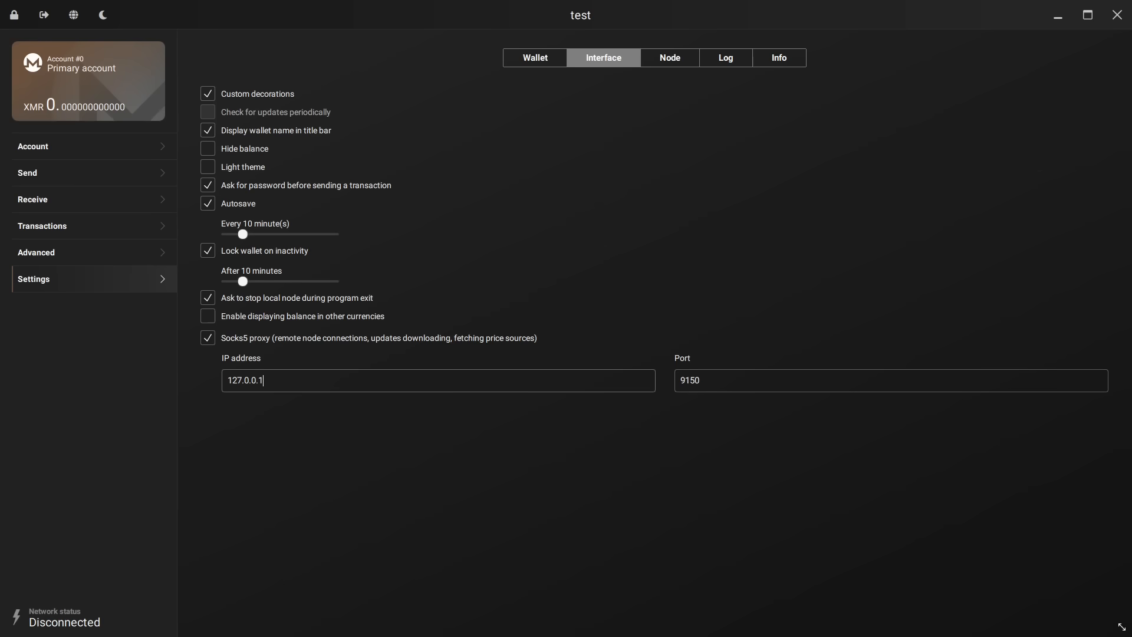
left_click(668, 58)
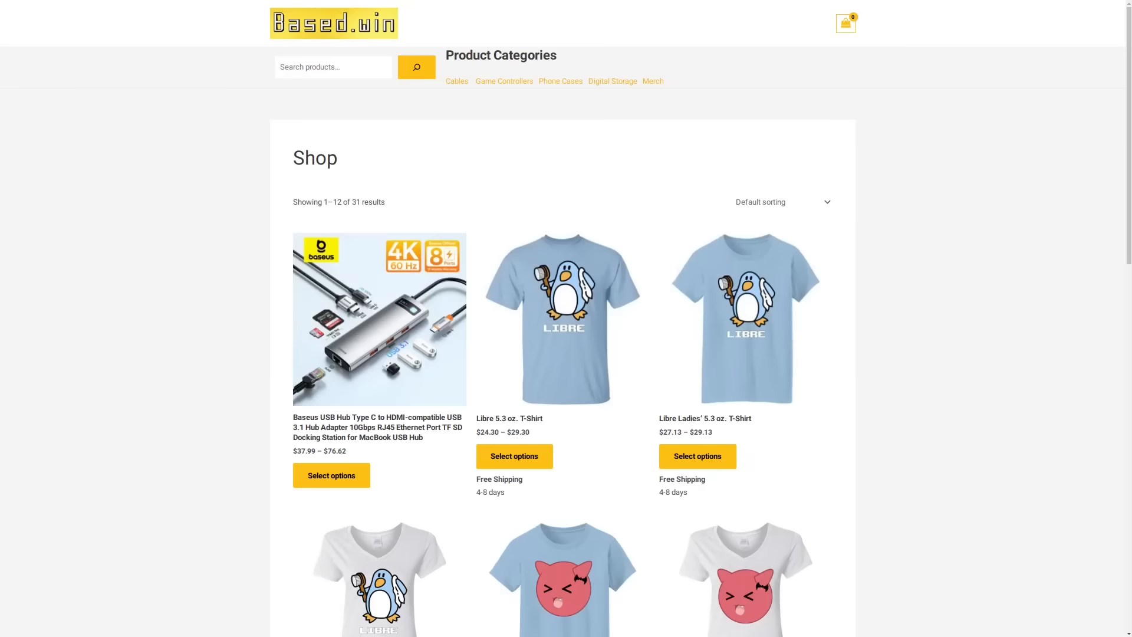
Scroll the Based.win shop and view page 2, products 13–24 of 31.
scroll("down", 3)
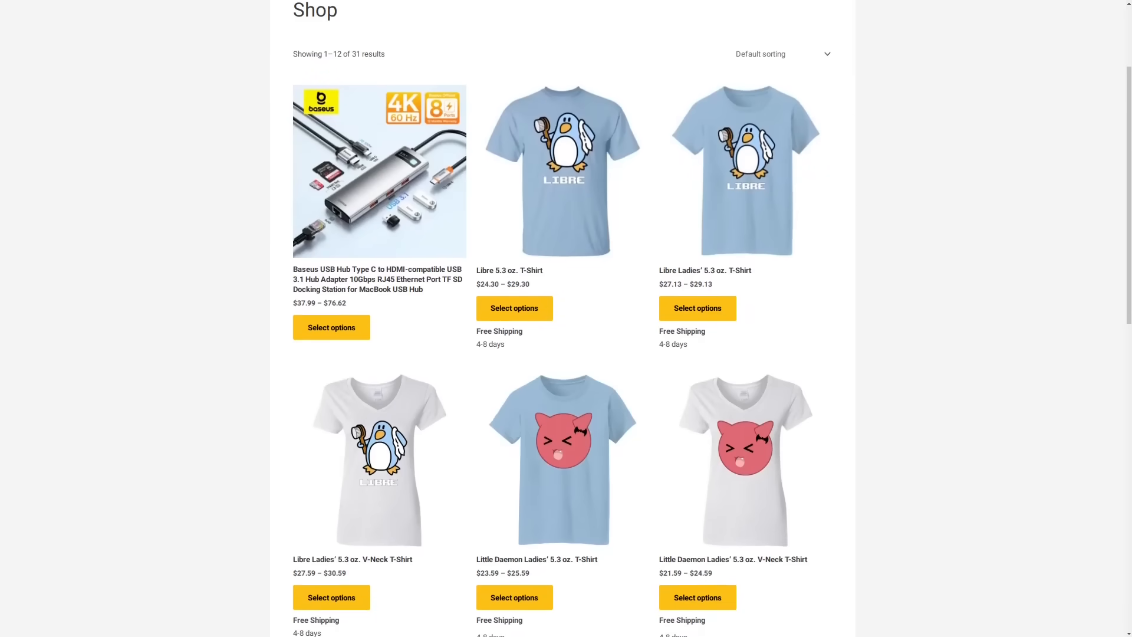
scroll("down", 3)
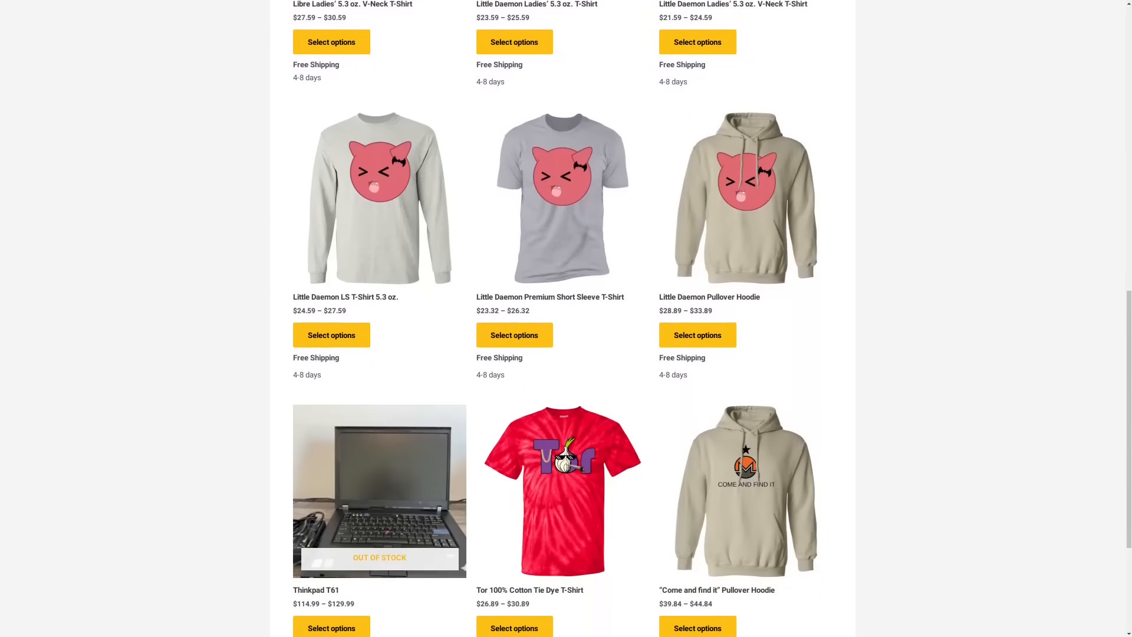
scroll("down", 3)
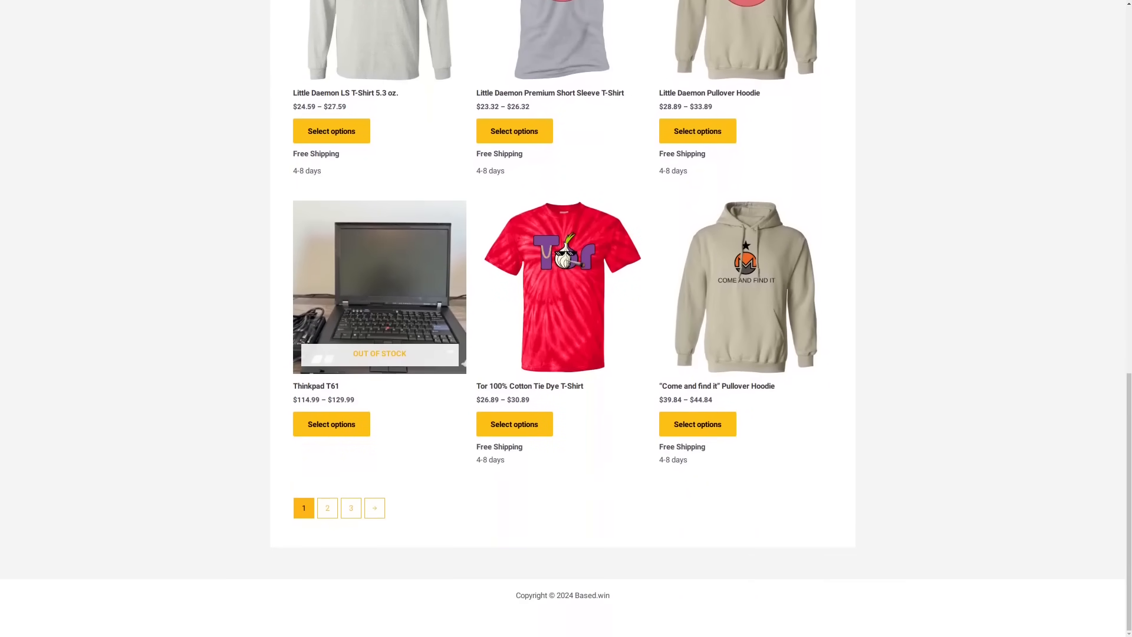
left_click(326, 507)
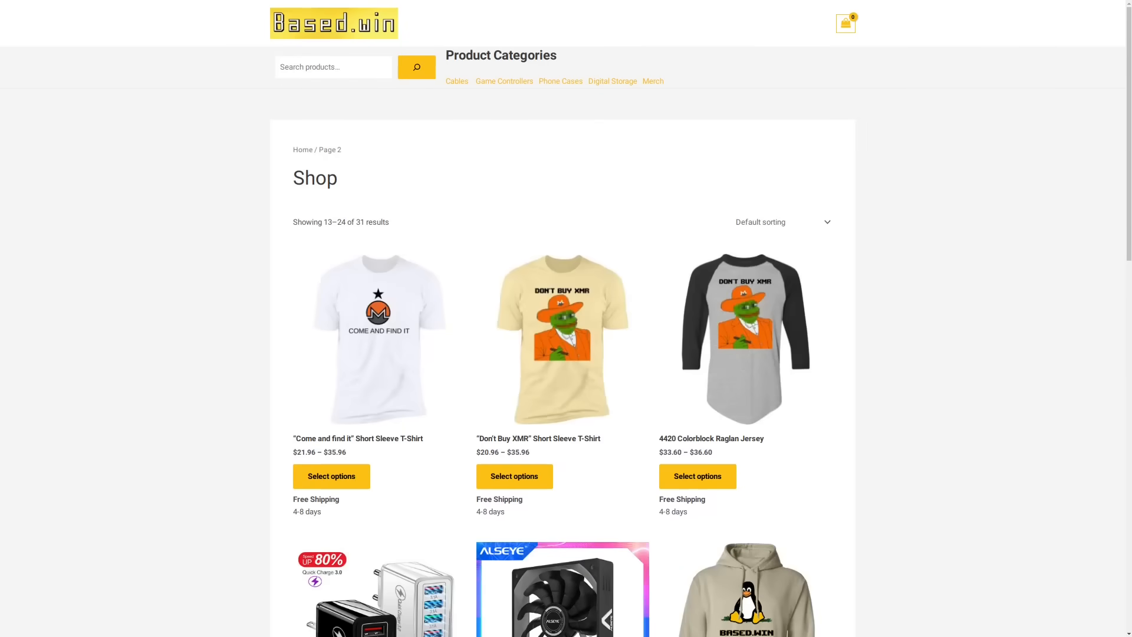
scroll("down", 3)
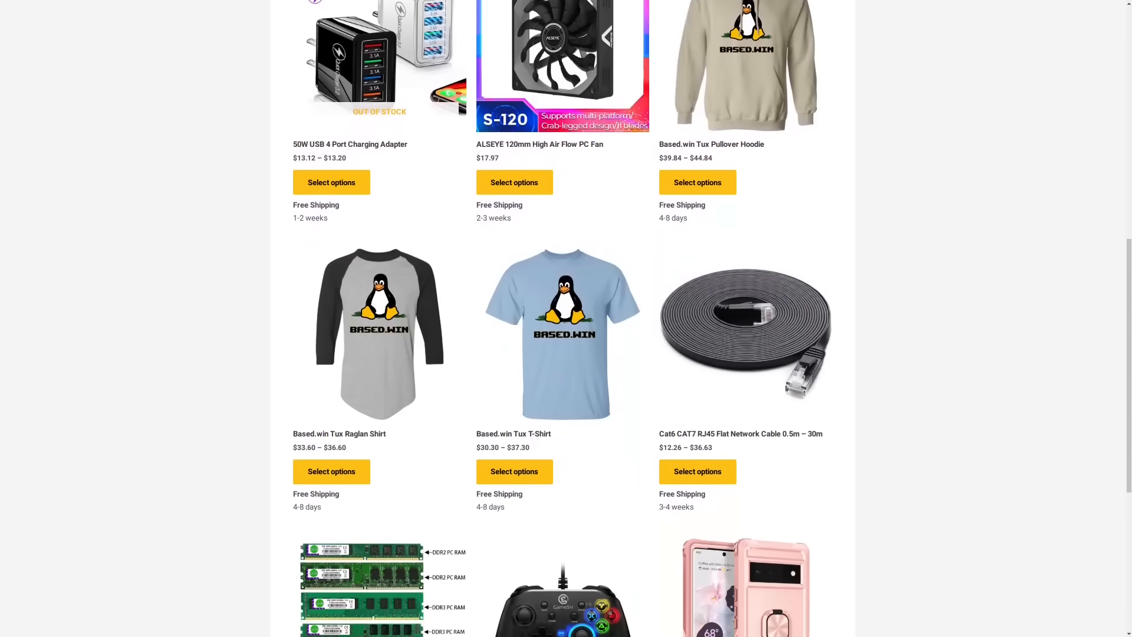
scroll("down", 3)
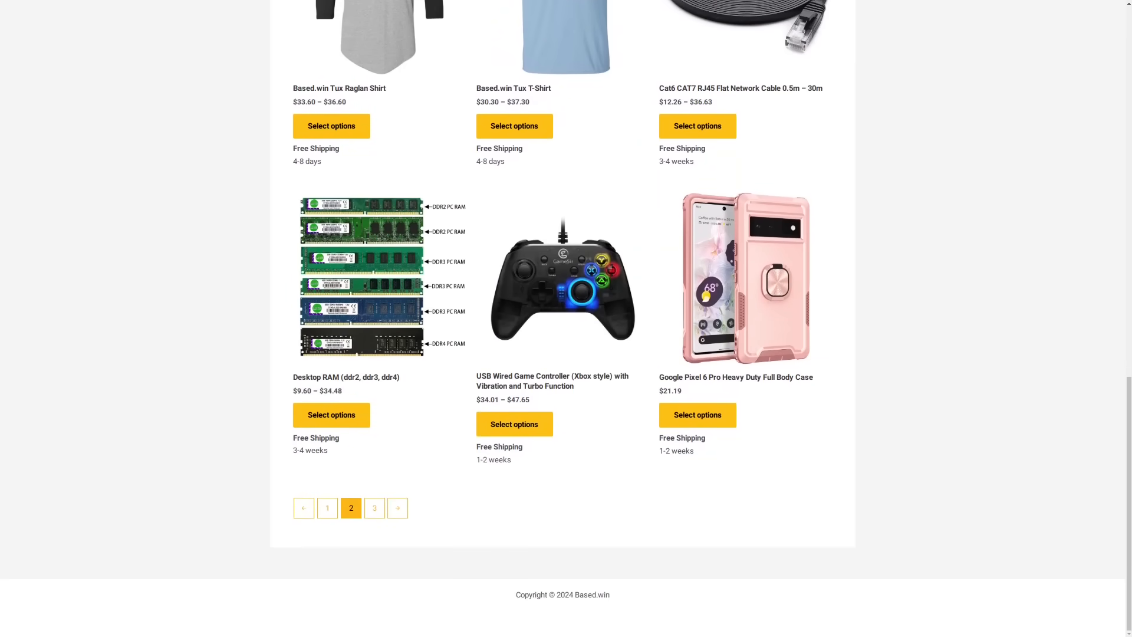